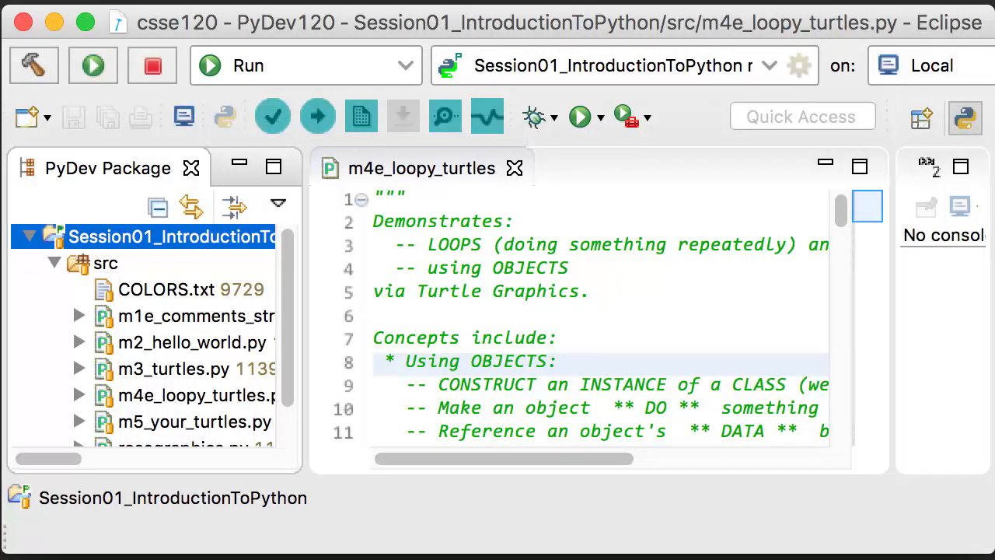
Point out the src modules, including m3_turtles.py and m5_your_turtles.py, then maximize the m4e_loopy_turtles editor
left_click(196, 315)
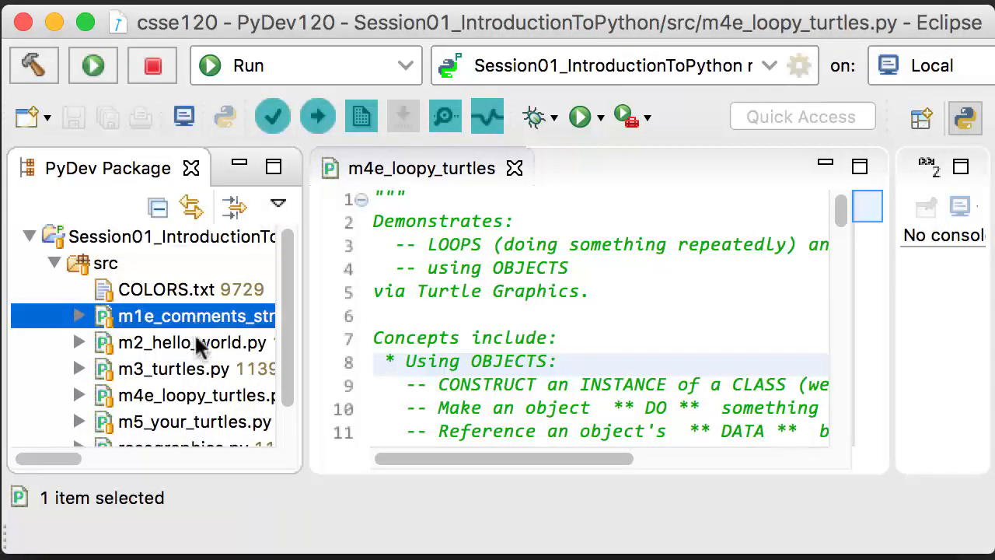
left_click(194, 368)
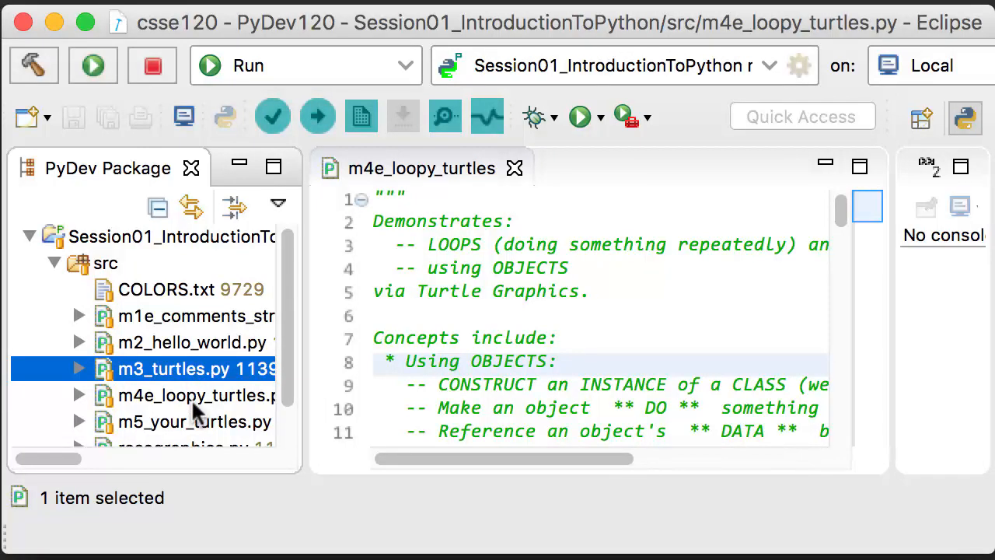
left_click(194, 422)
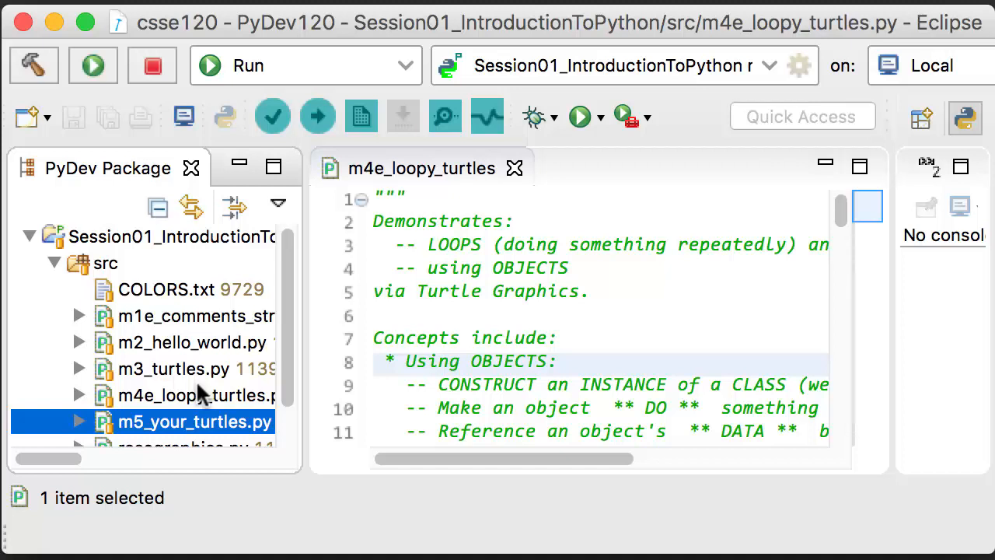
double_click(419, 168)
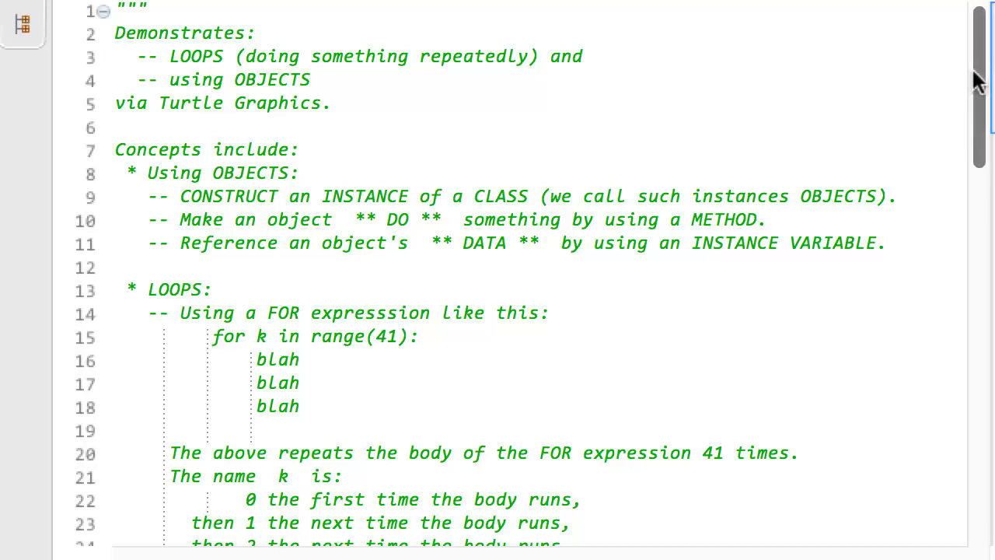
scroll("down", 3)
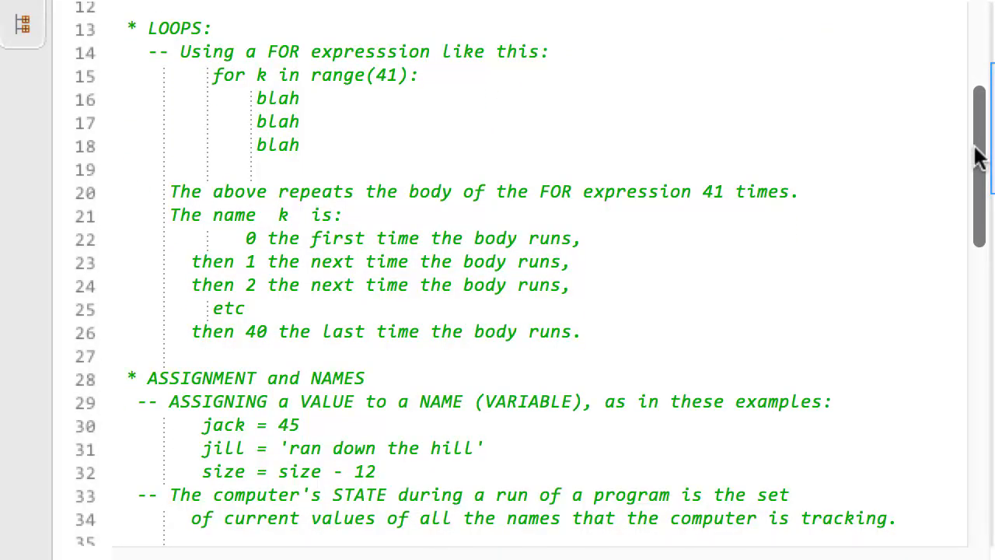
scroll("down", 3)
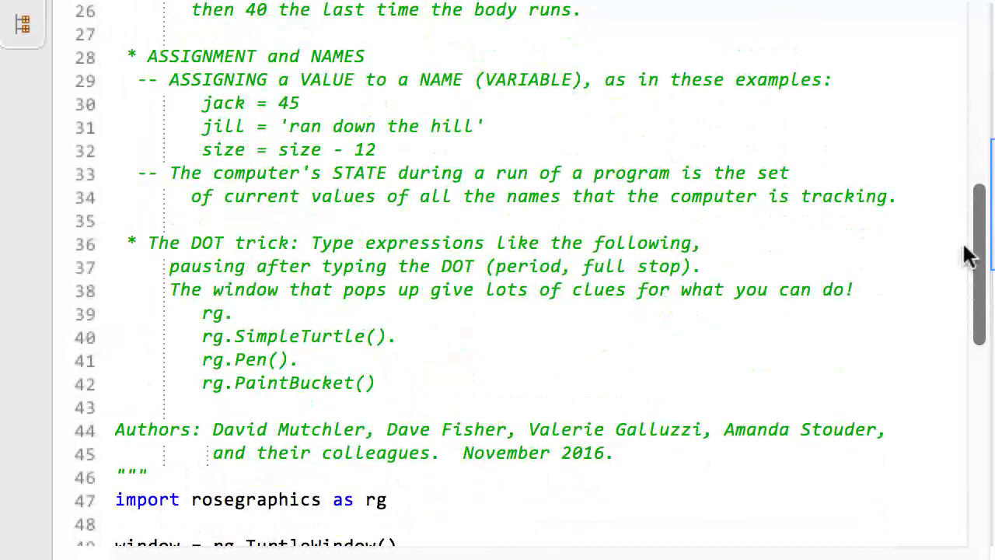
scroll("down", 3)
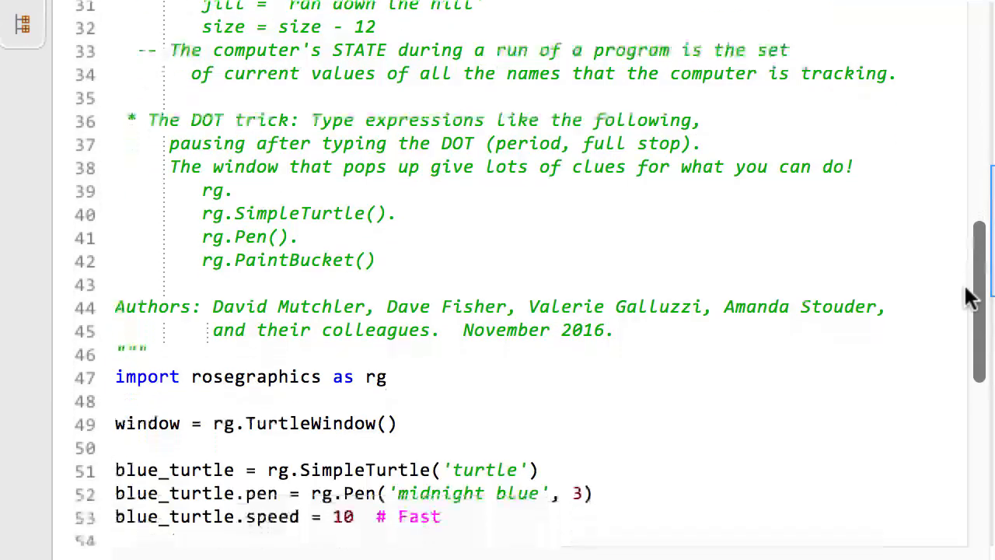
Highlight every occurrence of rg in the loopy turtles code and start a new rg. line
scroll("down", 3)
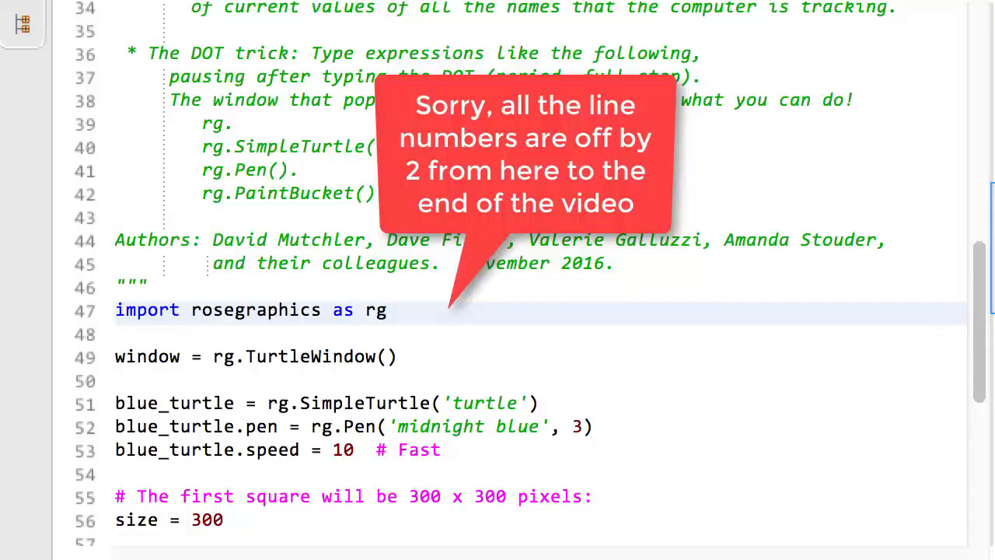
double_click(374, 309)
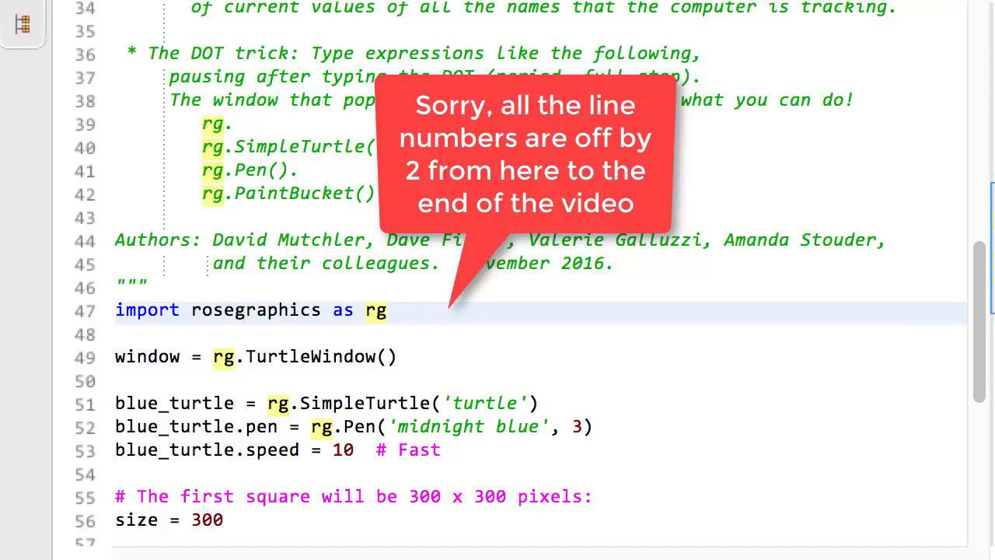
type("rg.")
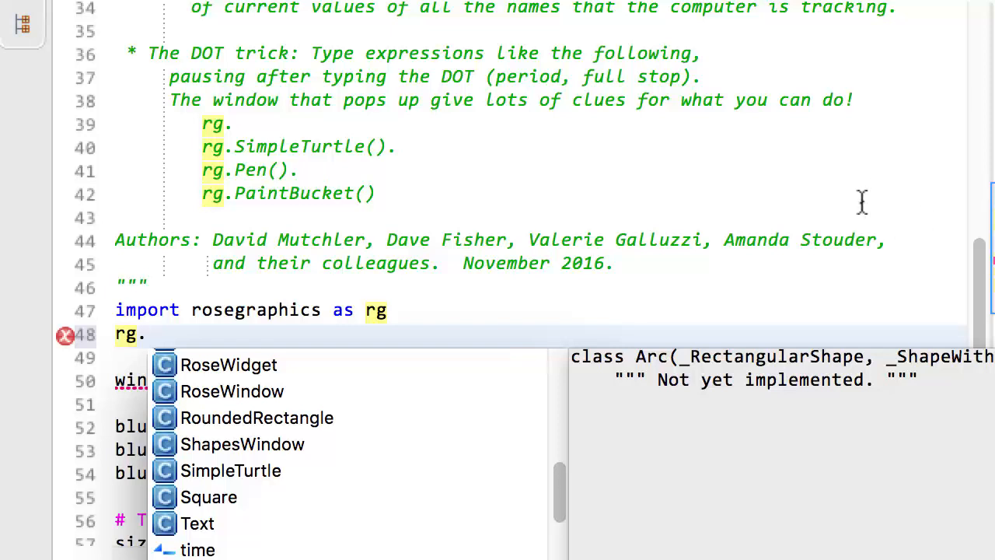
Dismiss the autocomplete popup listing the rosegraphics classes
key("Escape")
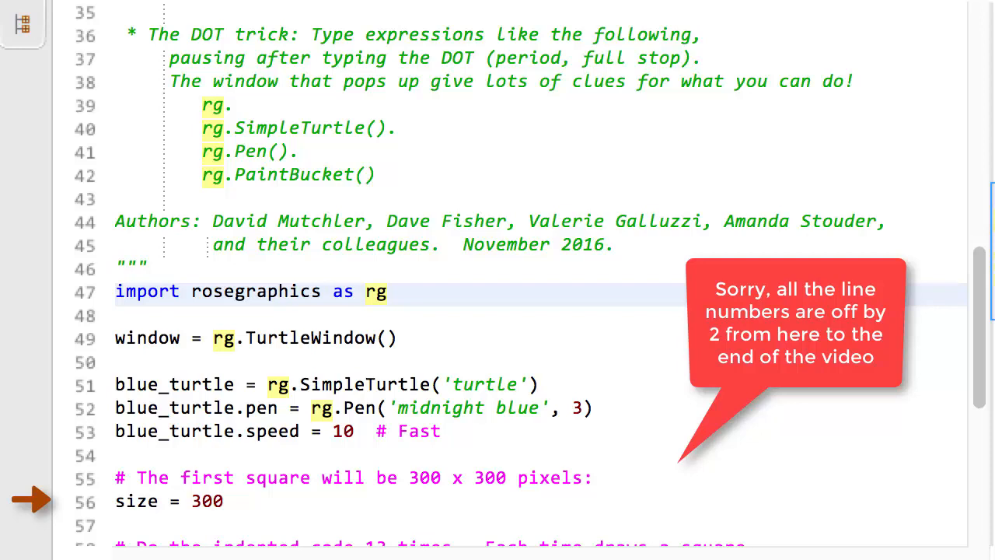
scroll("down", 3)
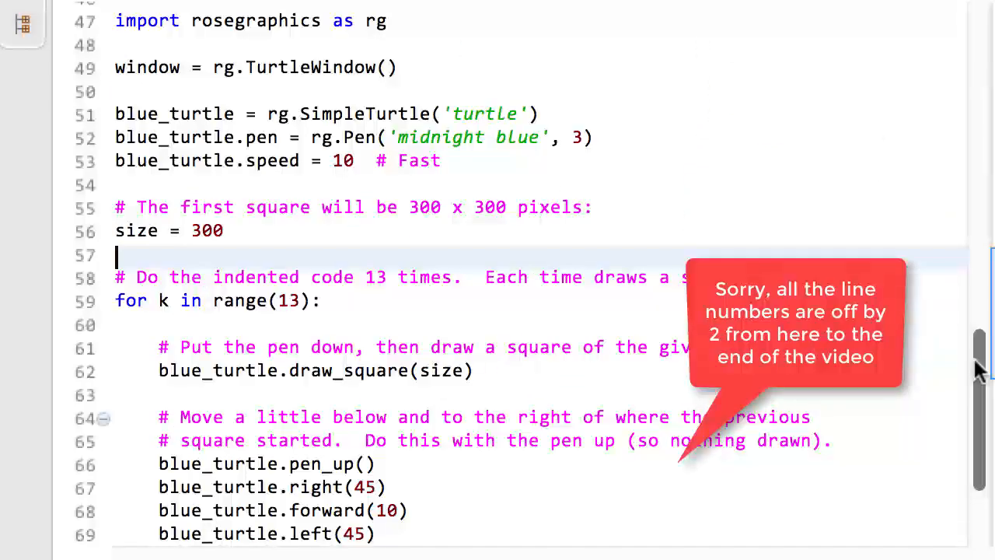
scroll("down", 3)
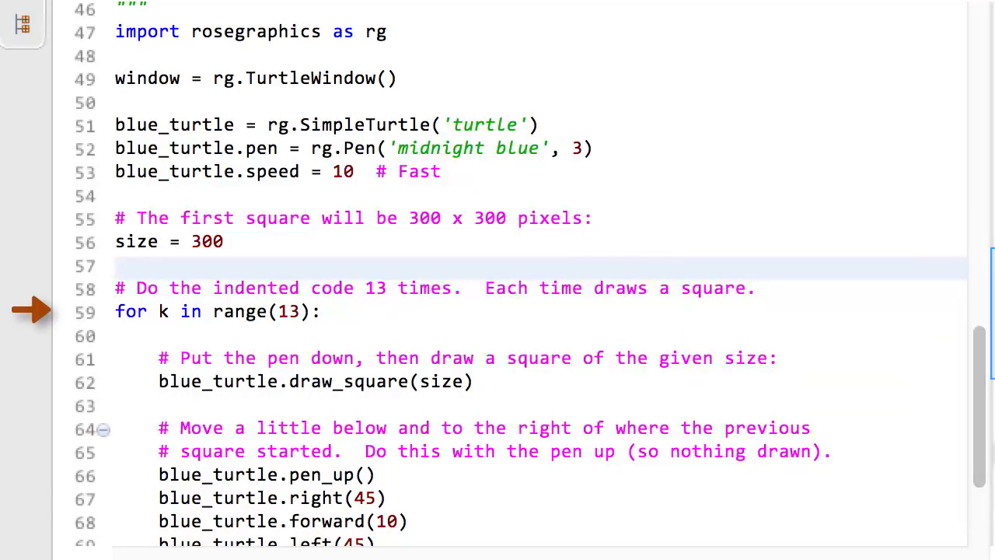
scroll("down", 3)
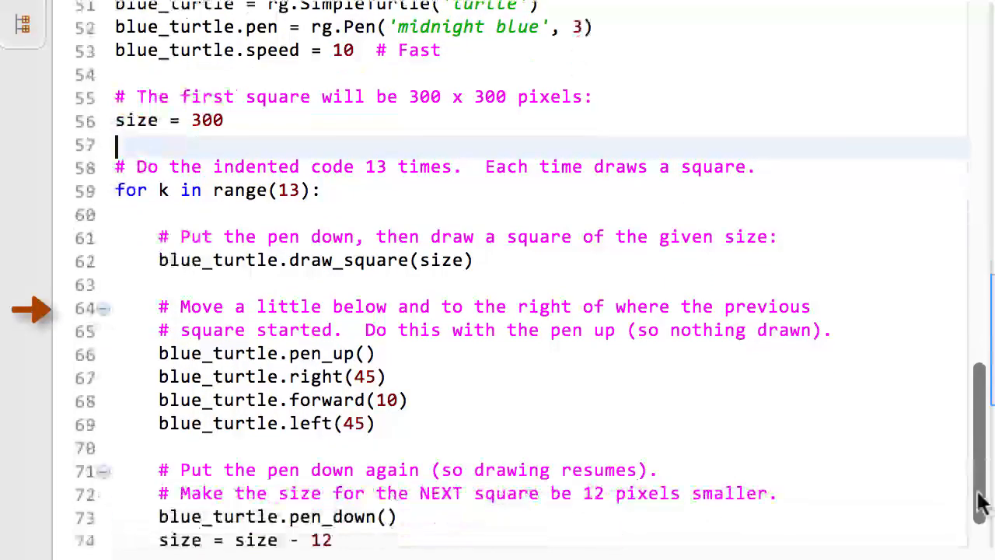
scroll("down", 3)
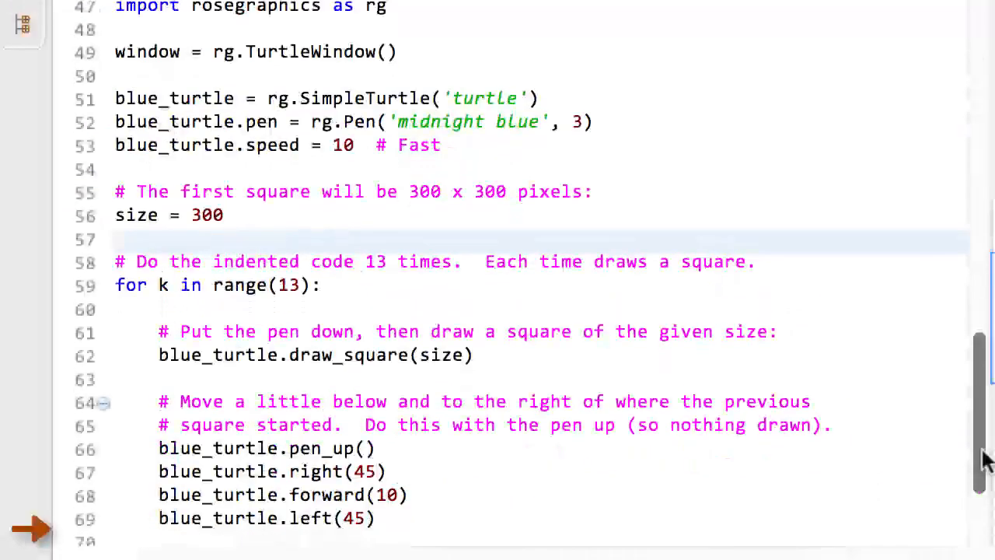
scroll("down", 3)
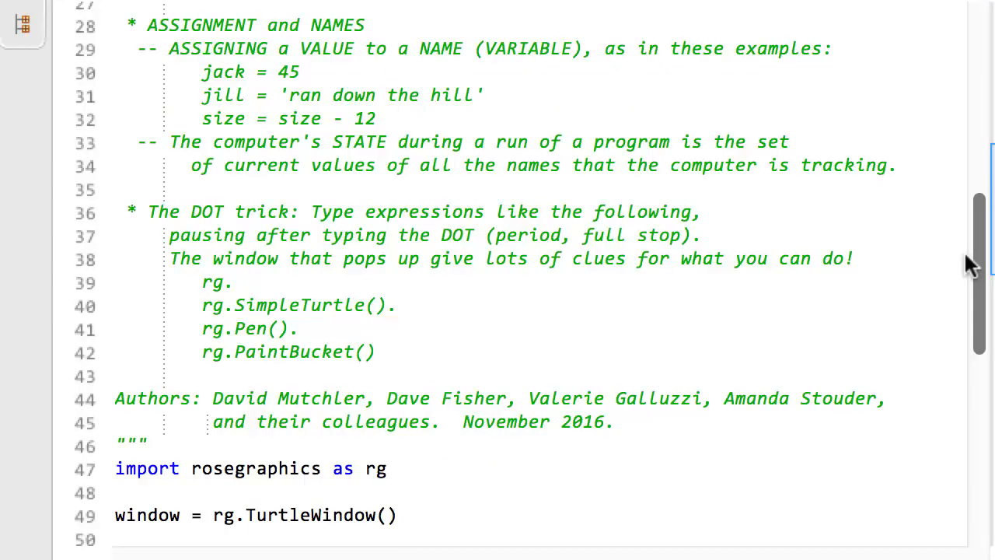
scroll("down", 3)
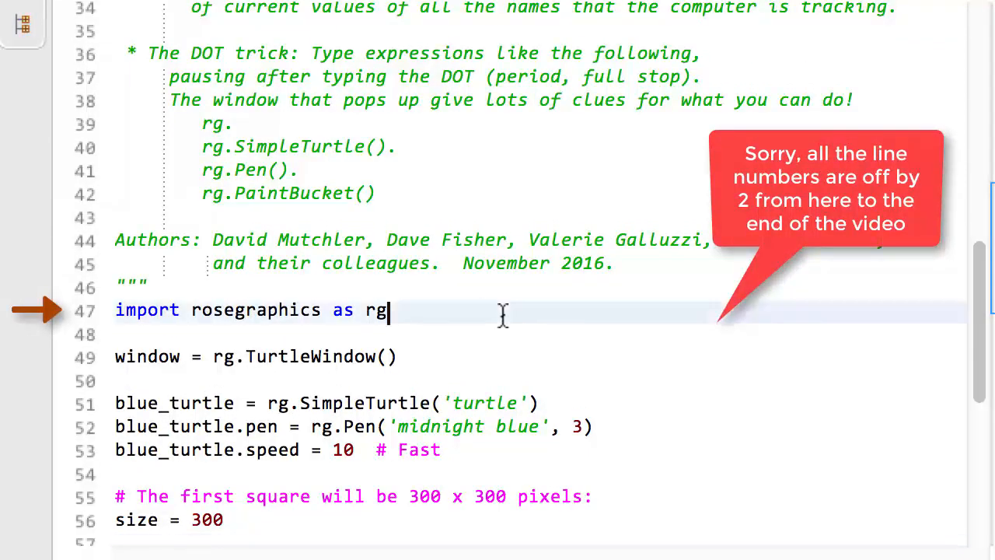
double_click(375, 309)
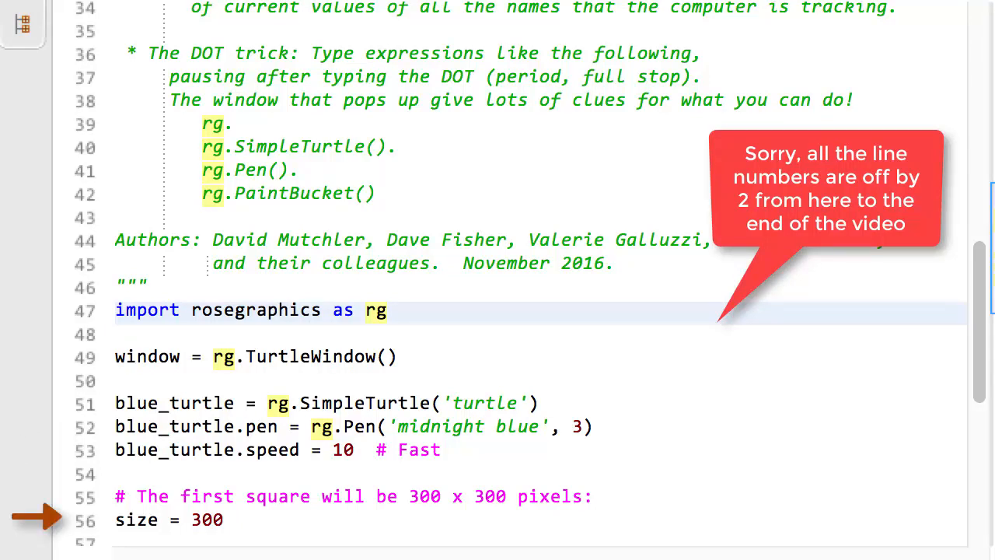
scroll("down", 3)
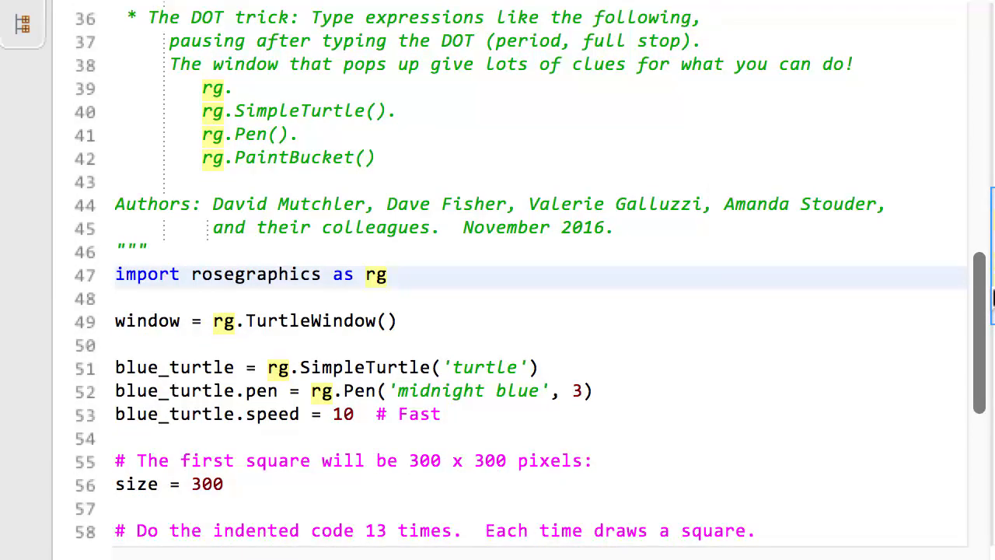
scroll("down", 3)
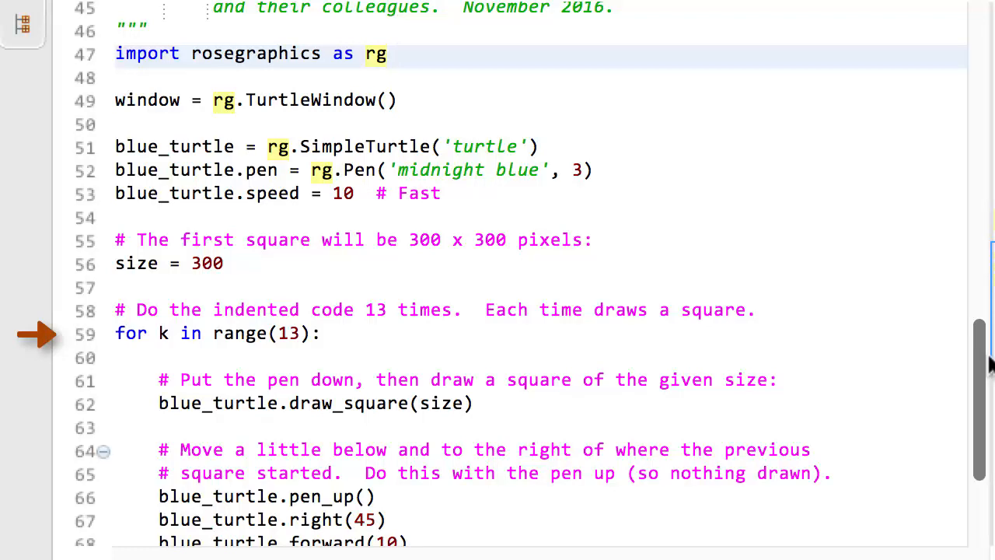
scroll("down", 3)
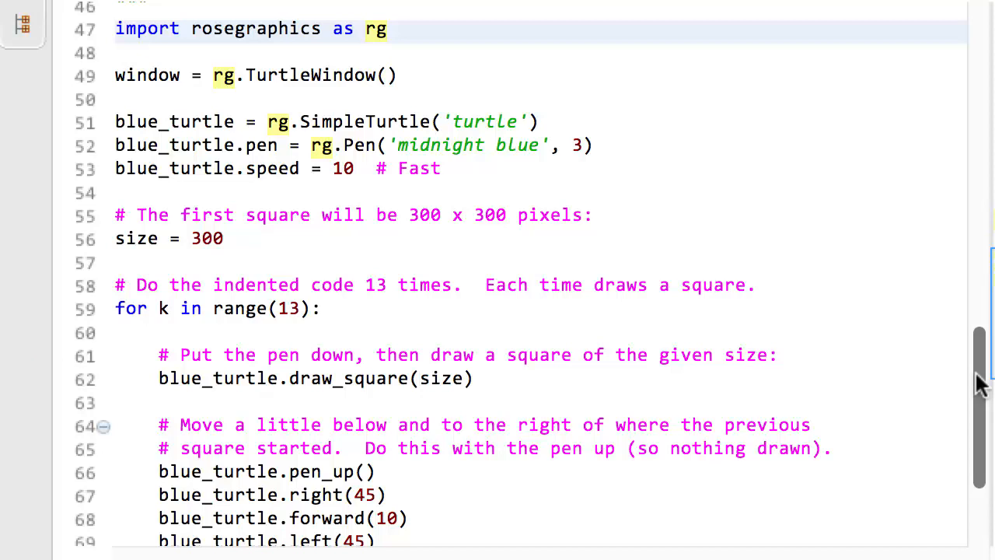
scroll("down", 3)
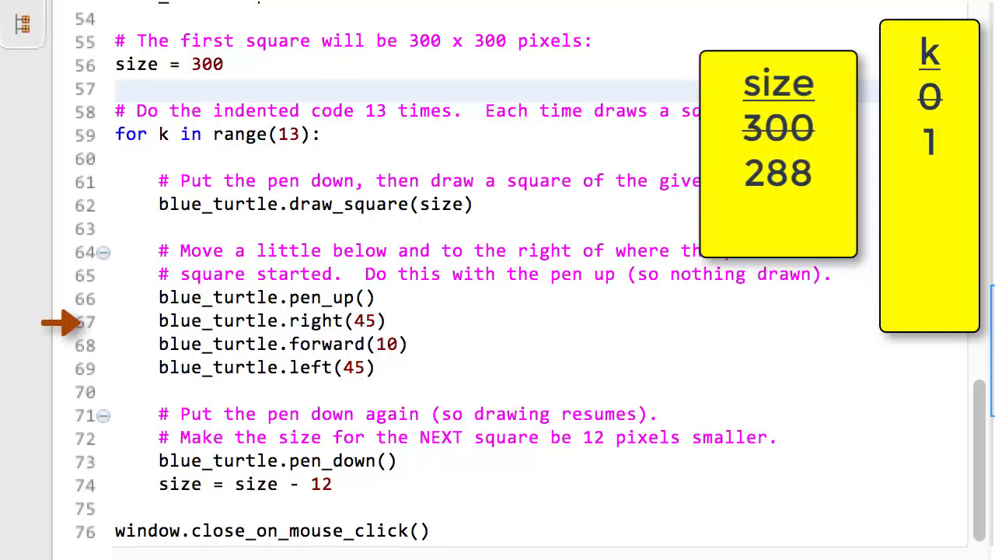
mouse_move(35, 483)
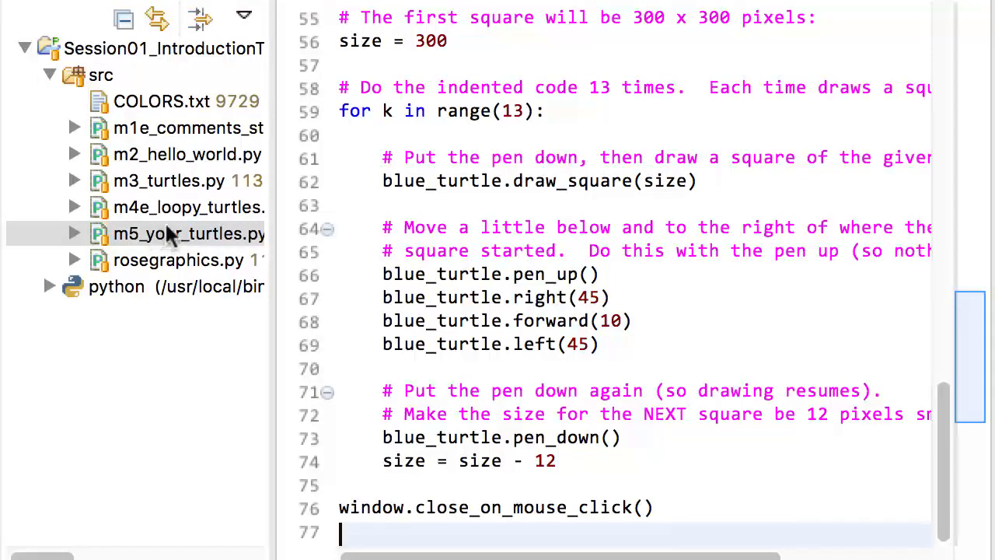
Open m5_your_turtles.py from src in the Package Explorer
left_click(188, 207)
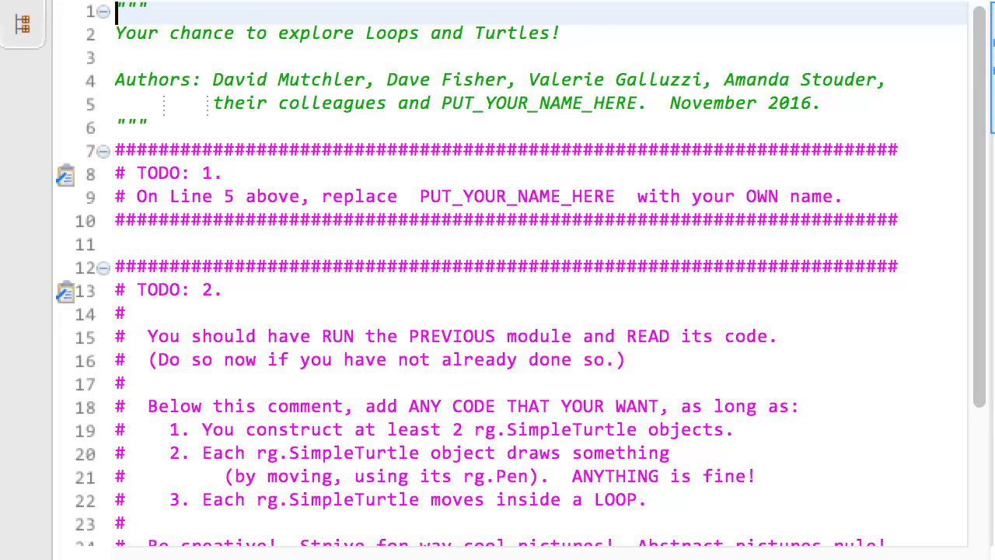
mouse_move(587, 11)
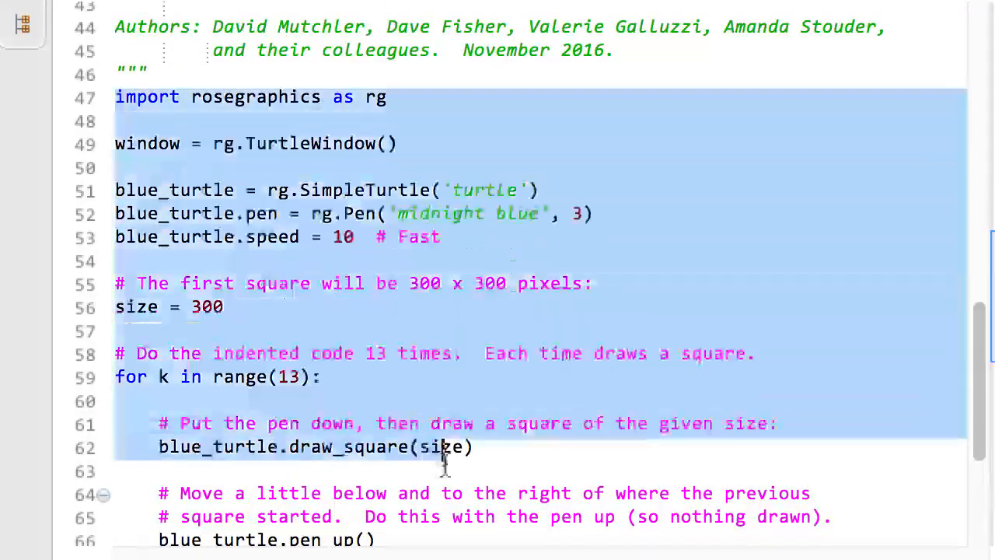
Extend the selection from the rosegraphics import down through window.close_on_mouse_click()
scroll("down", 3)
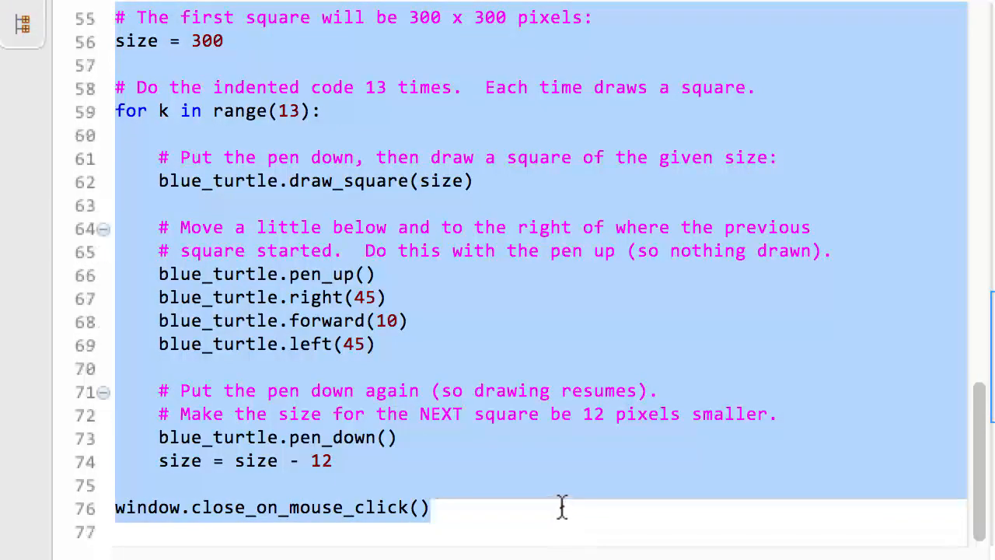
left_click(430, 508)
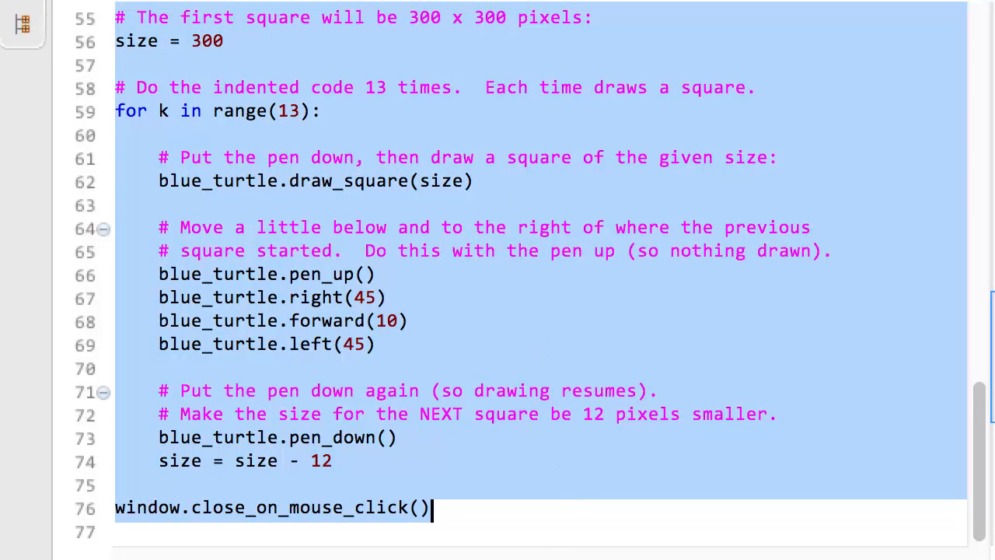